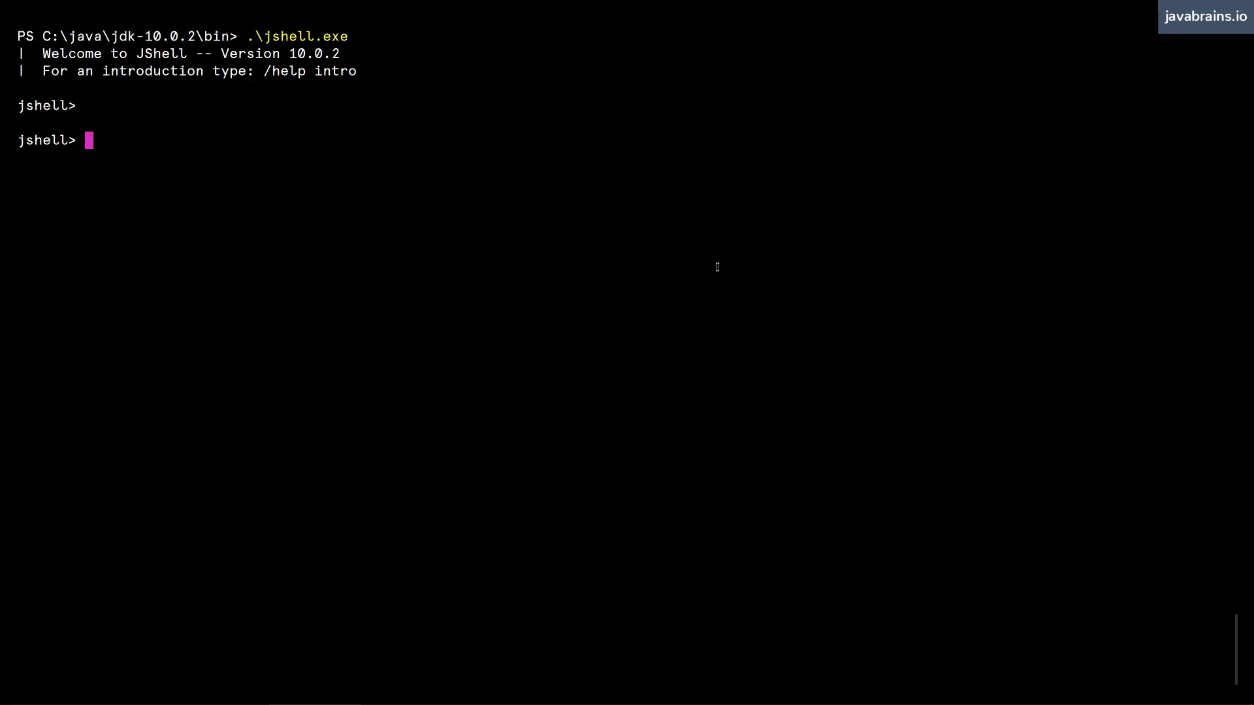
mouse_move(185, 165)
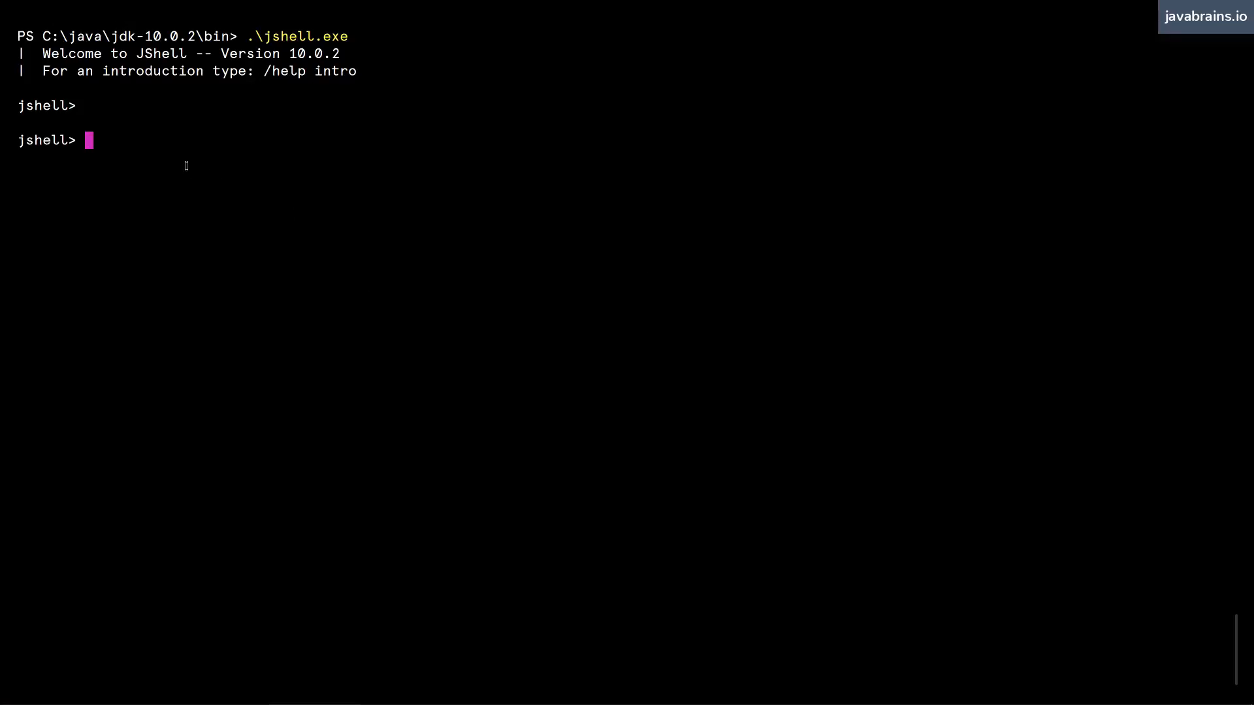
mouse_move(471, 192)
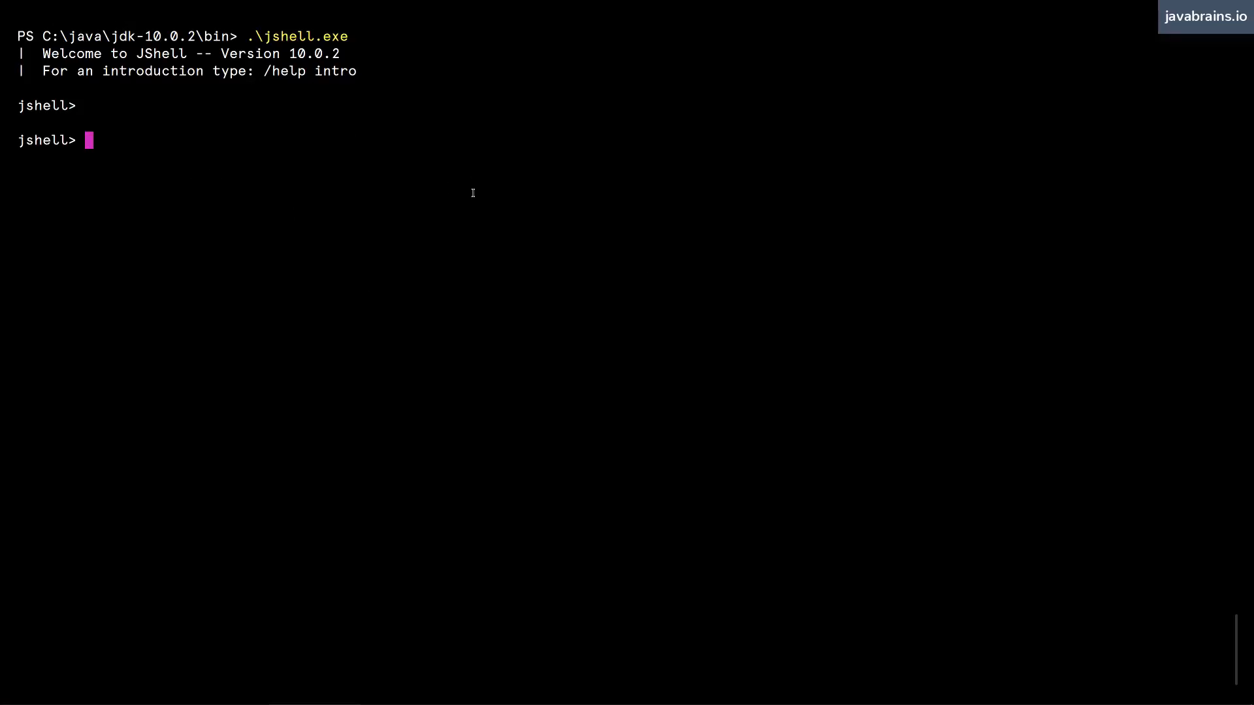
mouse_move(416, 160)
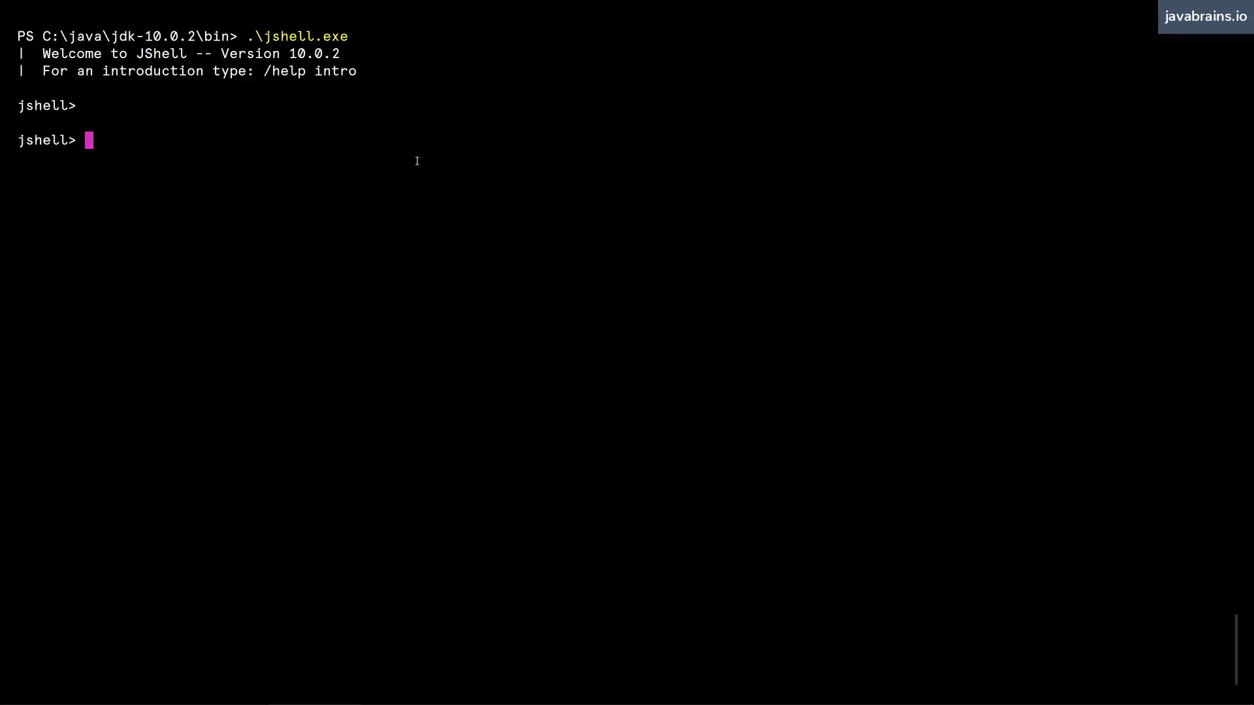
Step: Import java.time.Clock after listing the packages under java with Tab completion
text(import)
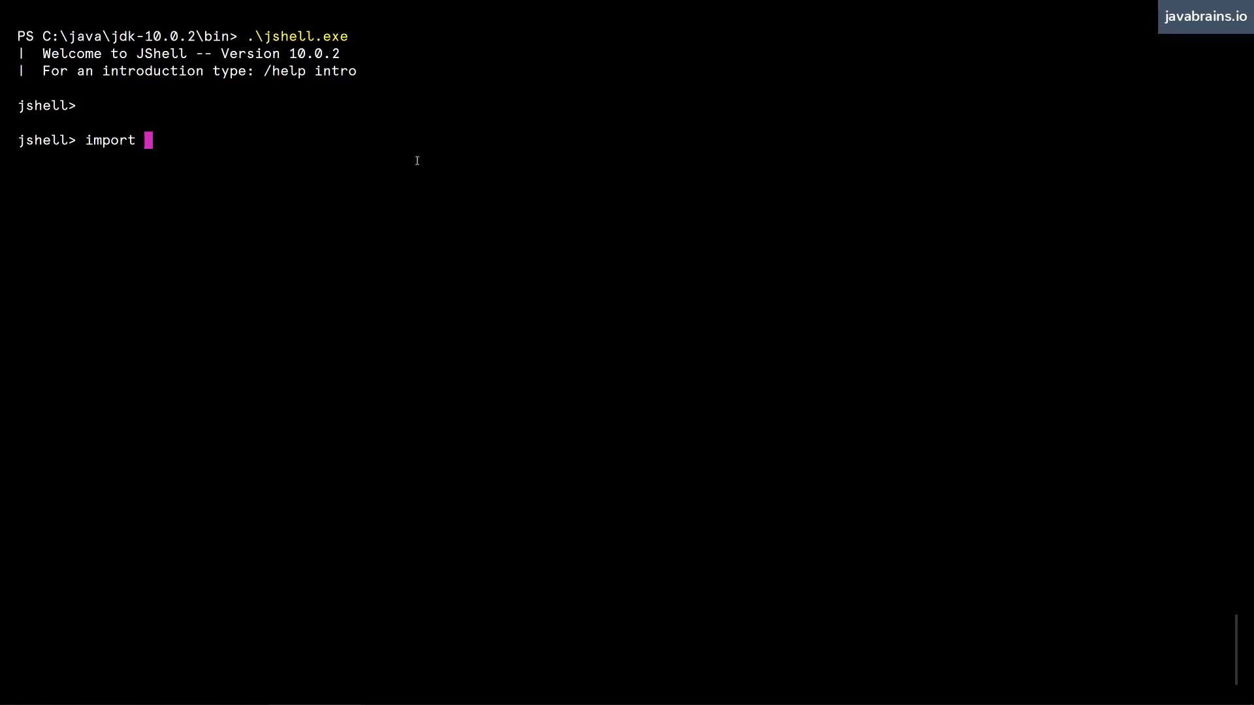
text(java.)
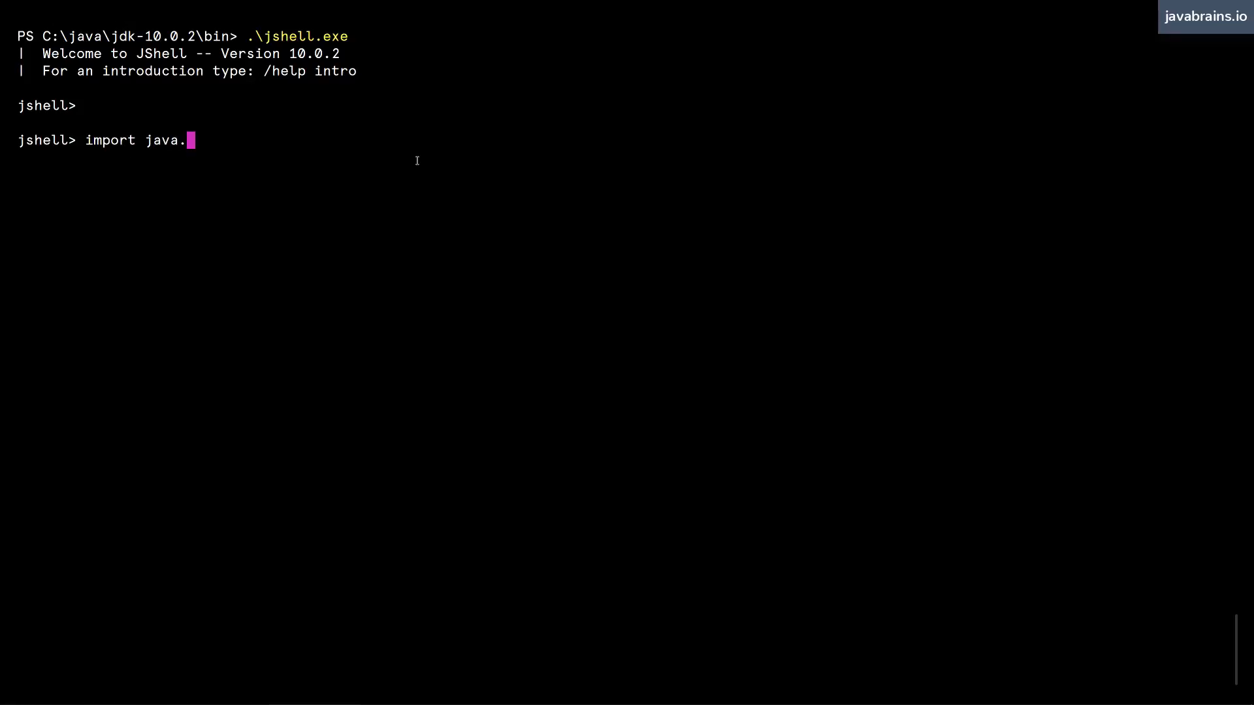
key(Tab)
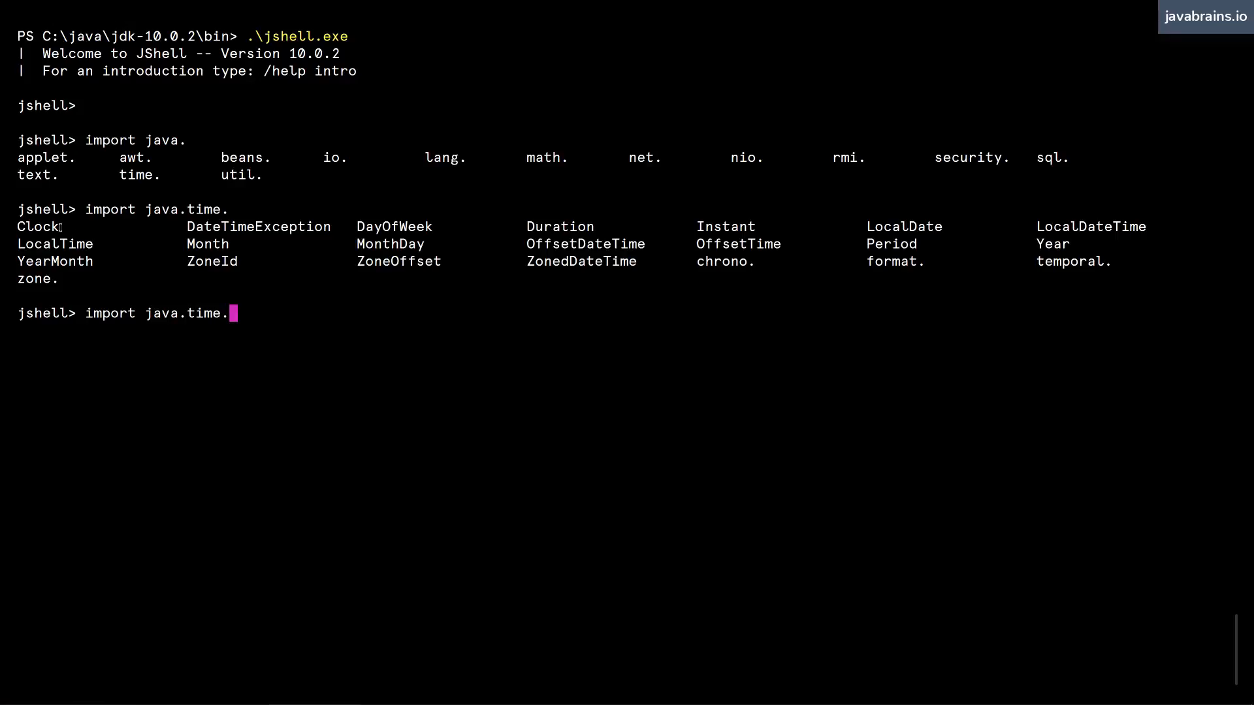
text(Clock)
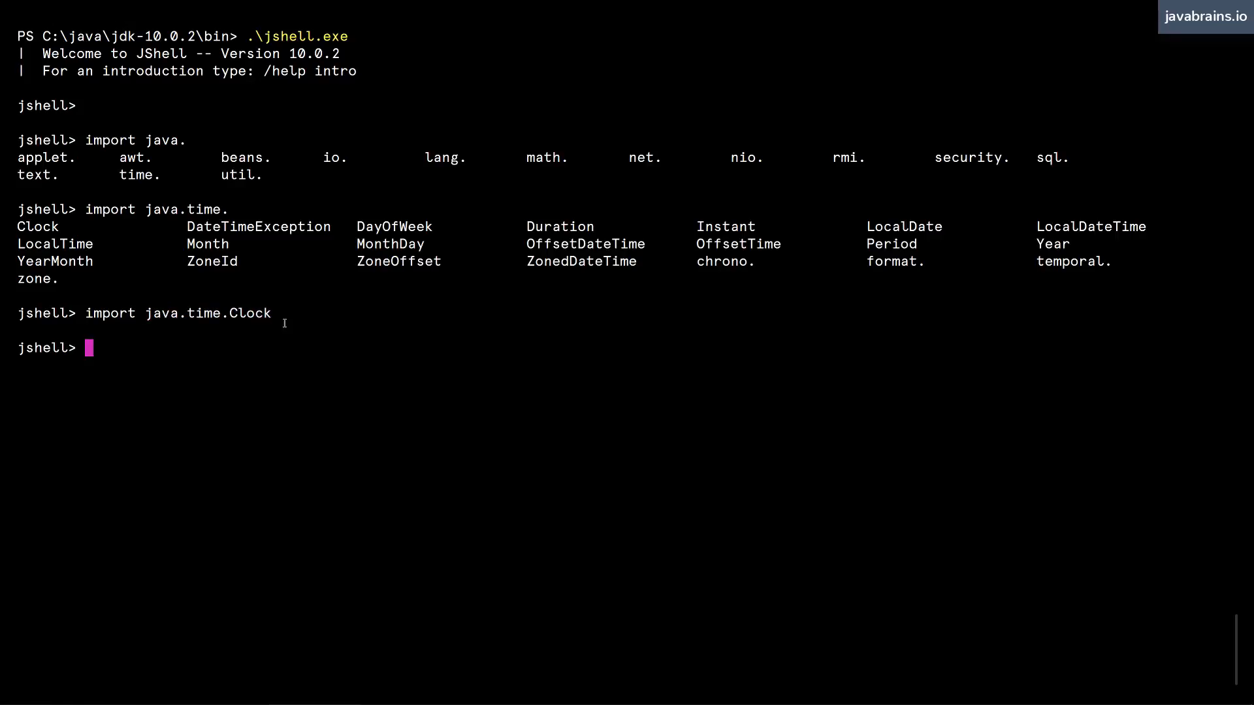
mouse_move(276, 312)
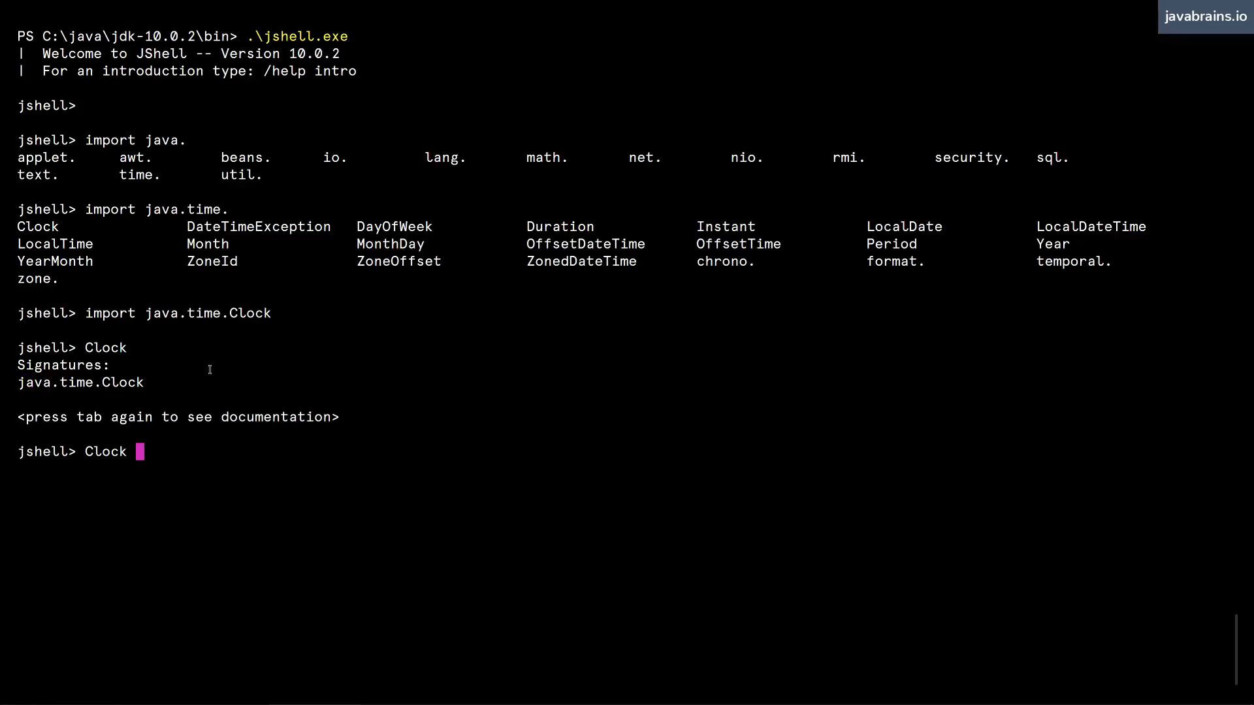
Step: Run Clock c = new Clock() to trigger the abstract-class instantiation error
text(c = n)
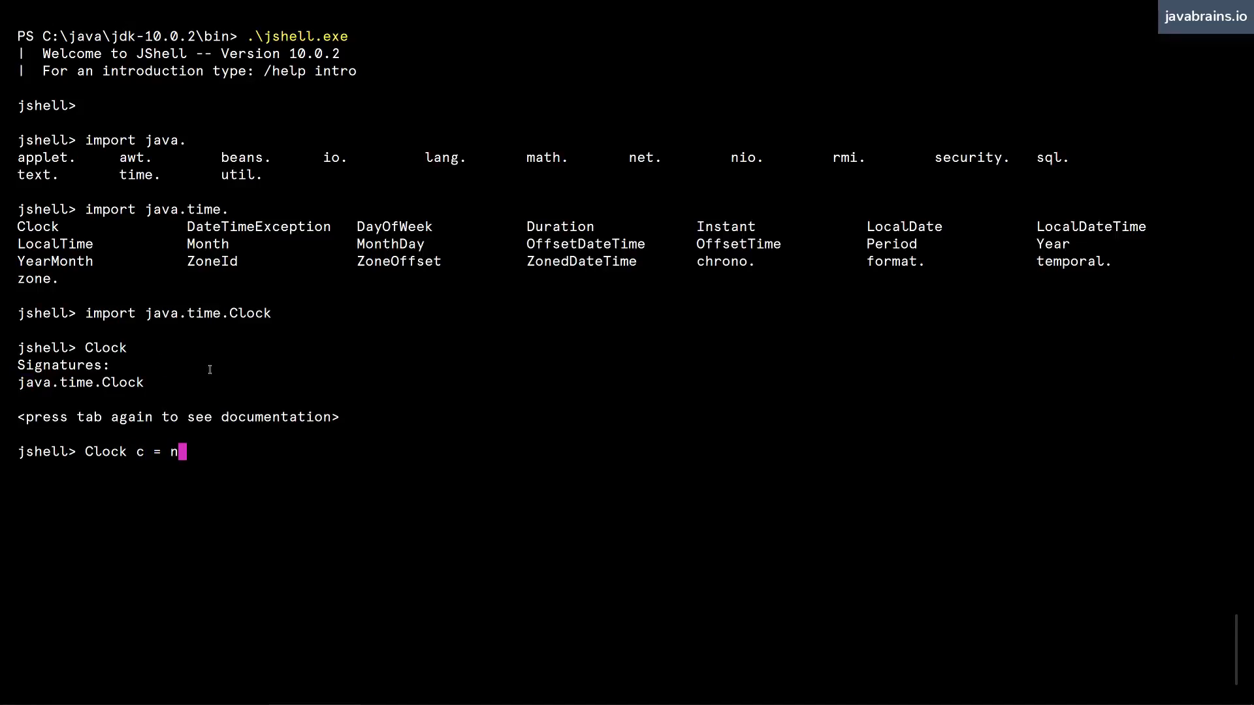
text(ew Clock())
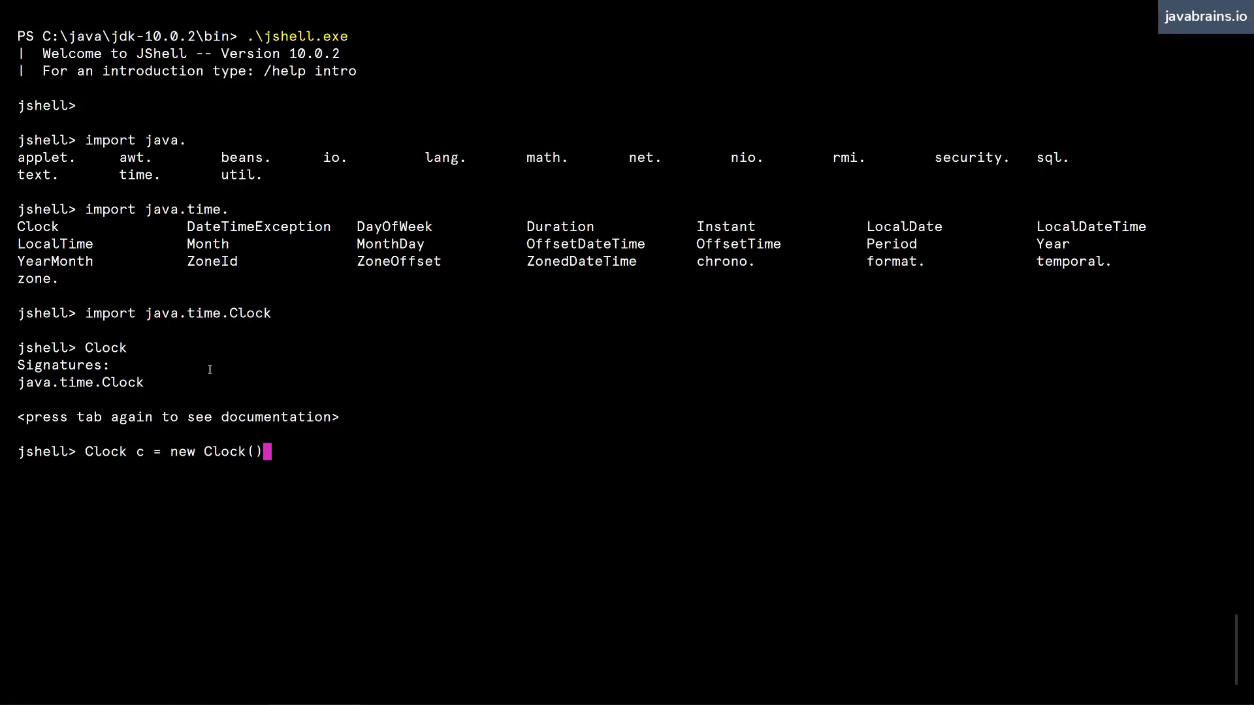
key(Return)
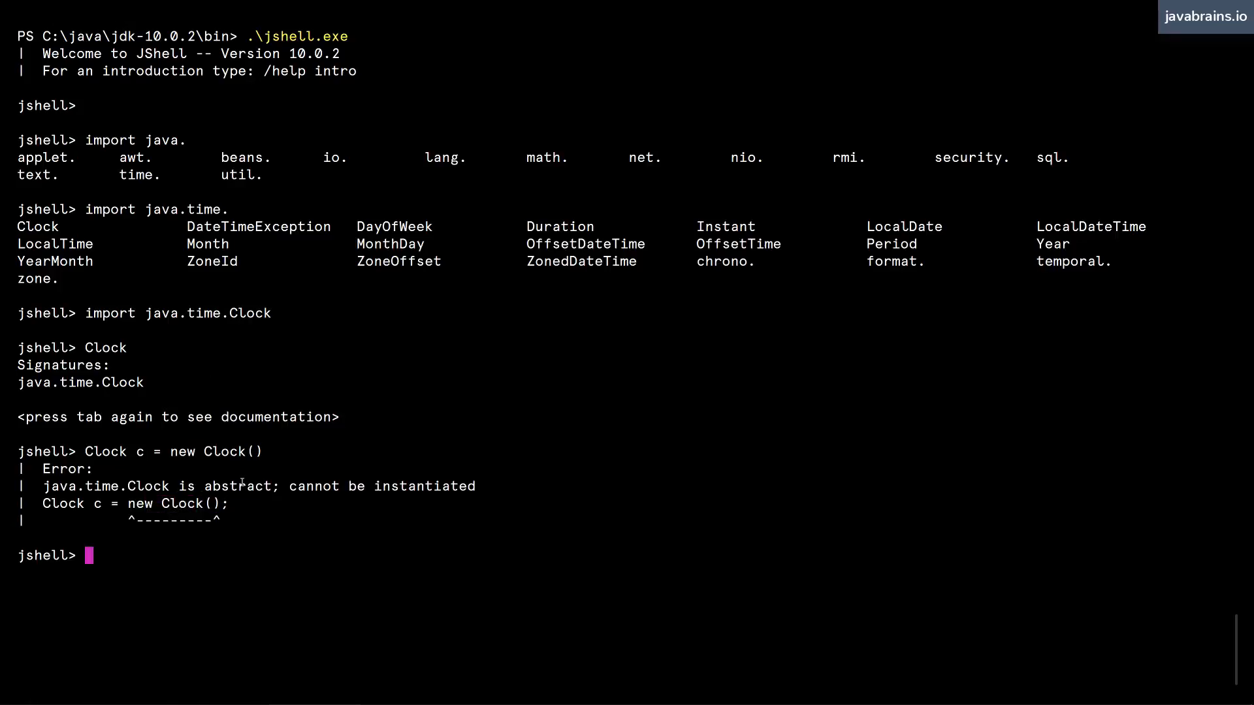
mouse_move(240, 313)
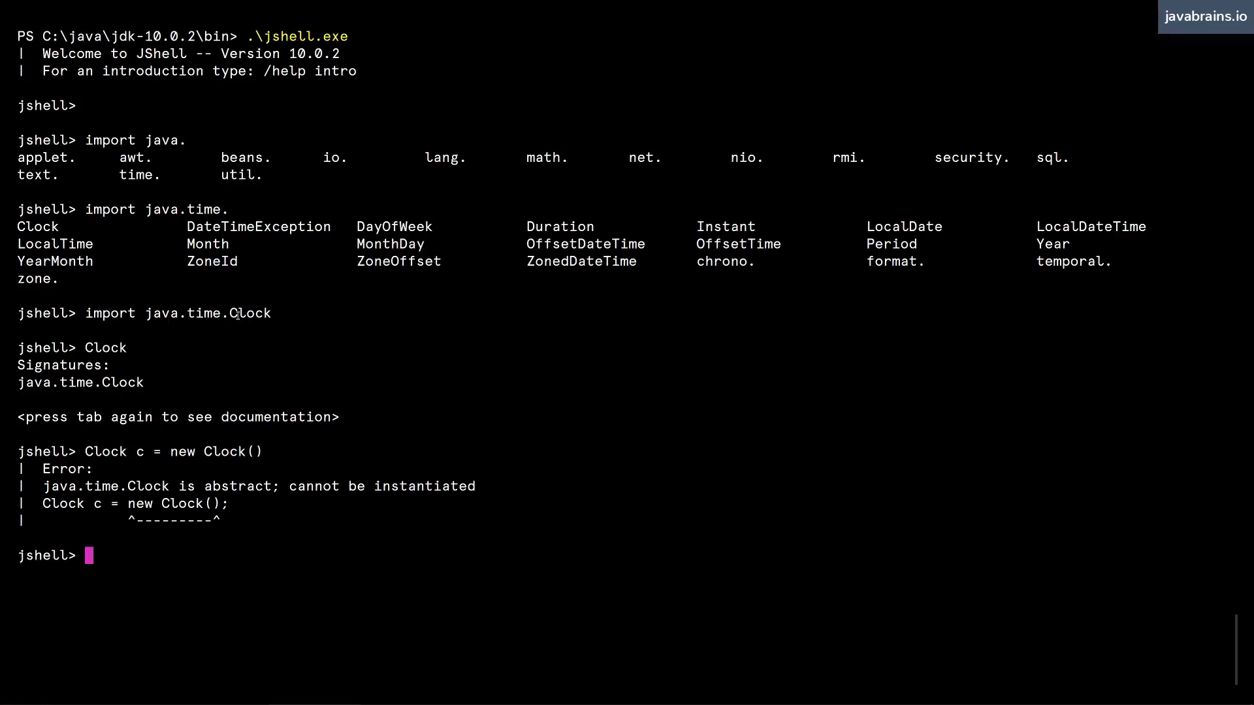
mouse_move(186, 372)
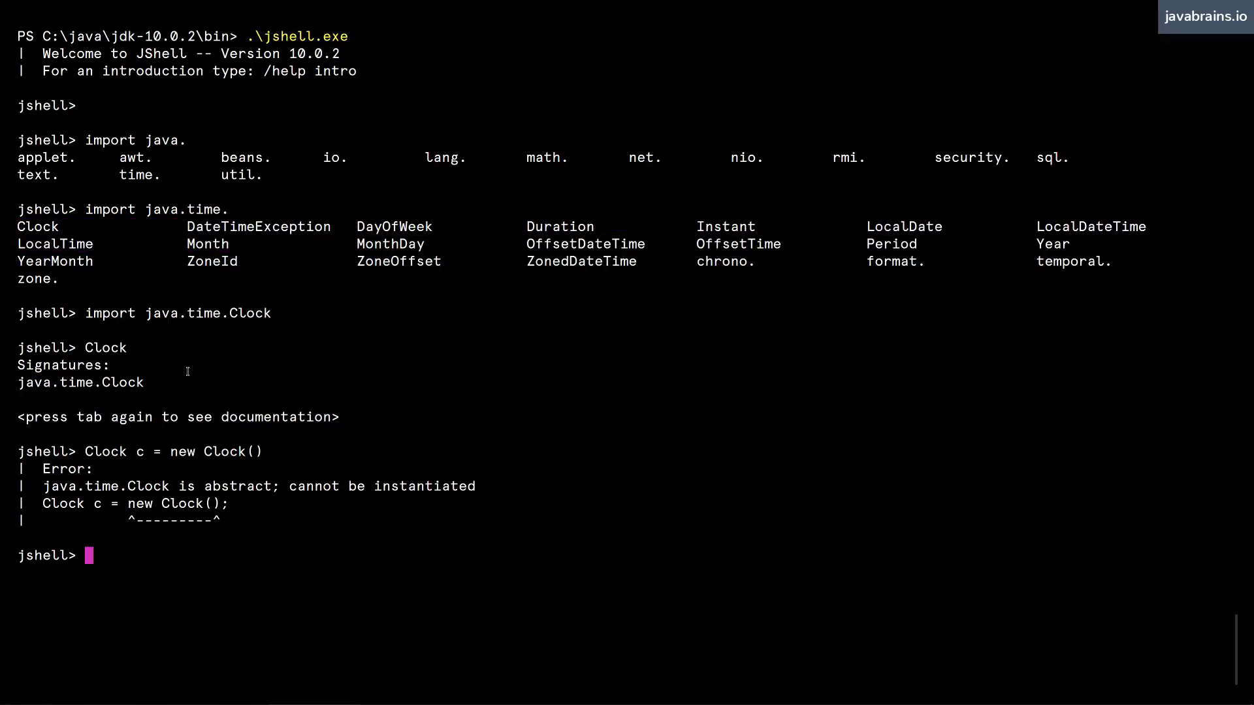
mouse_move(324, 388)
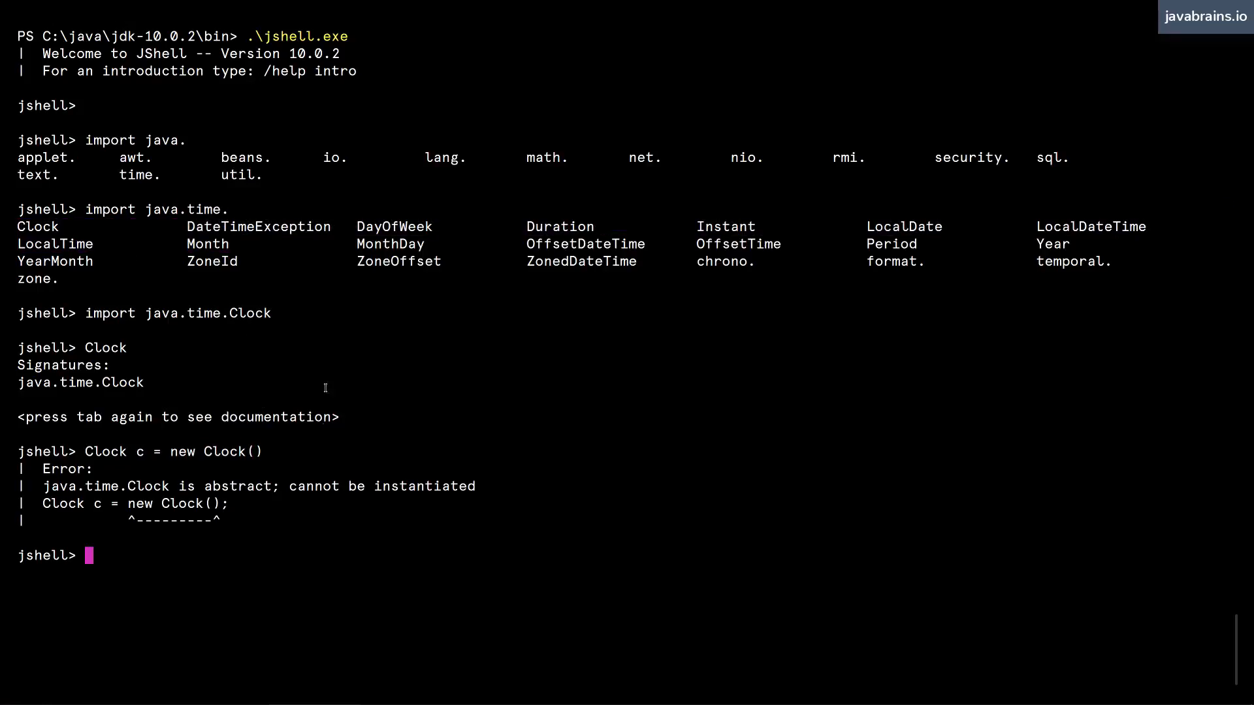
mouse_move(518, 252)
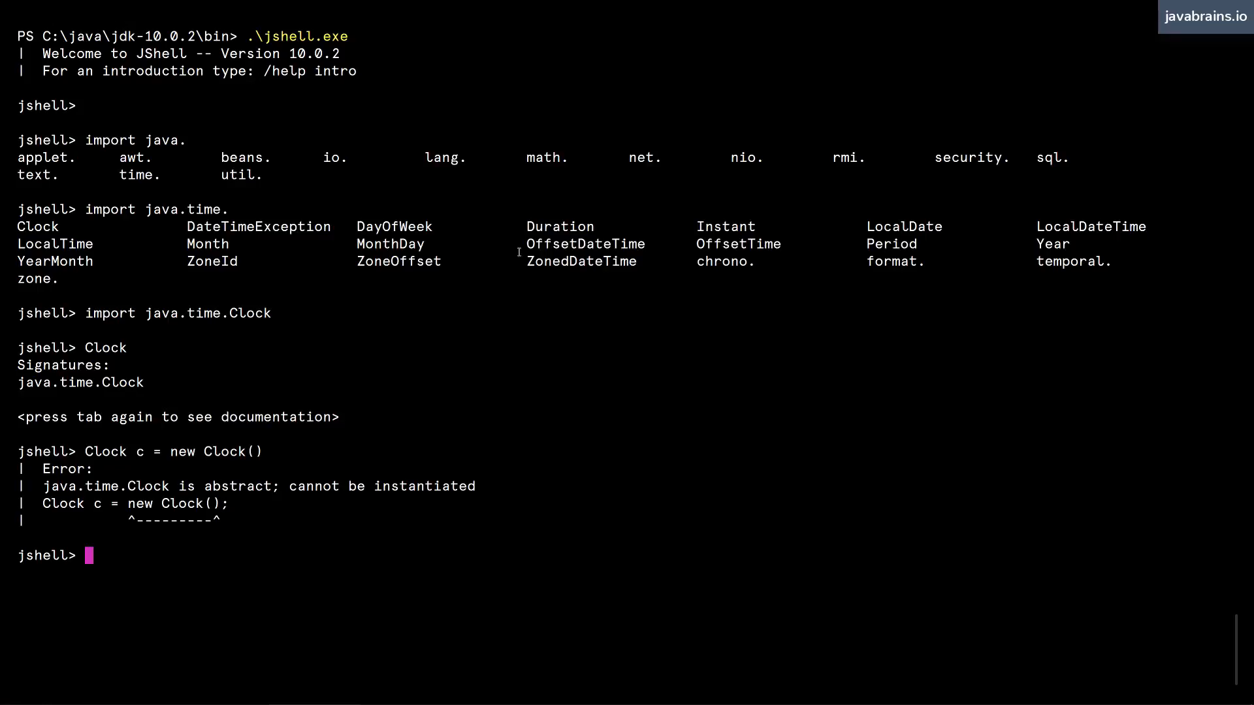
mouse_move(423, 367)
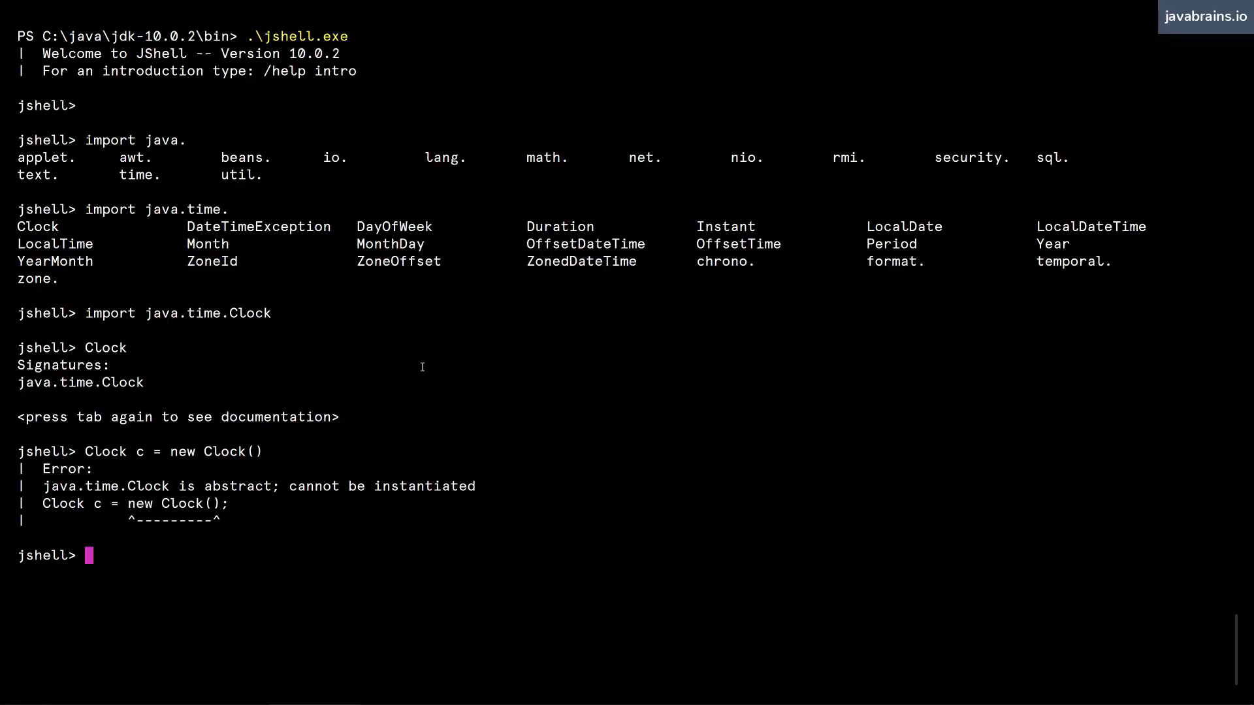
mouse_move(309, 389)
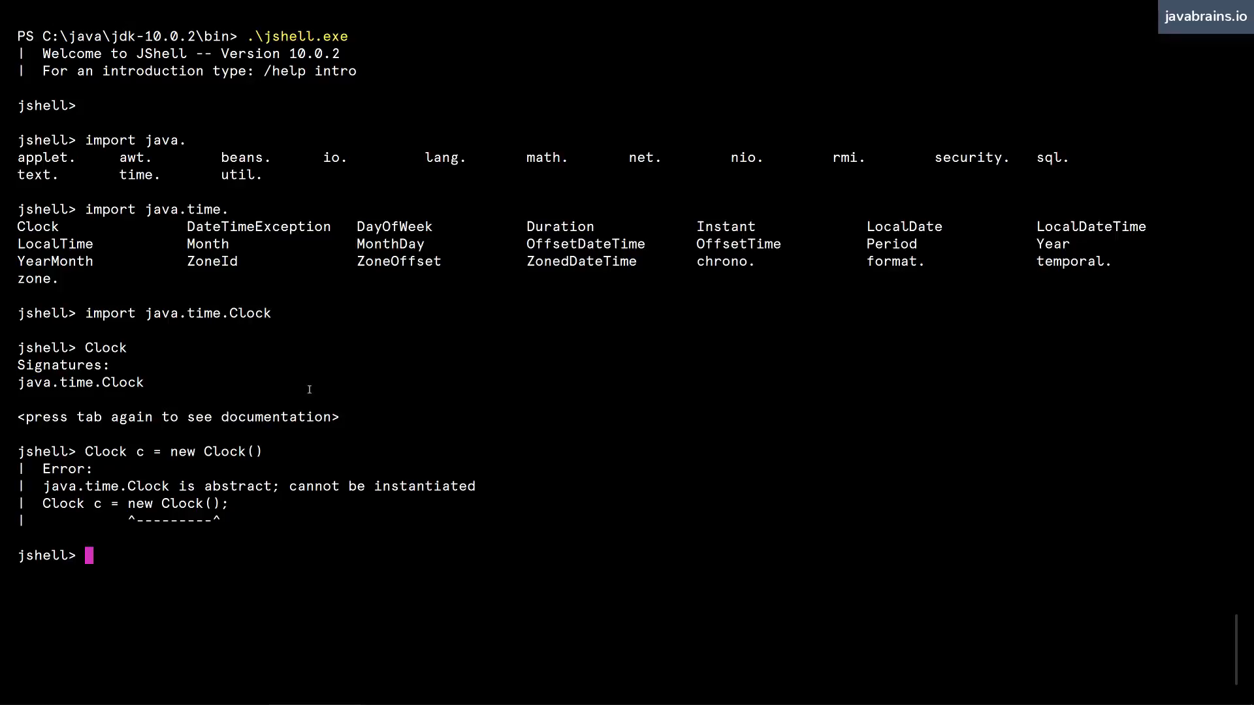
mouse_move(352, 350)
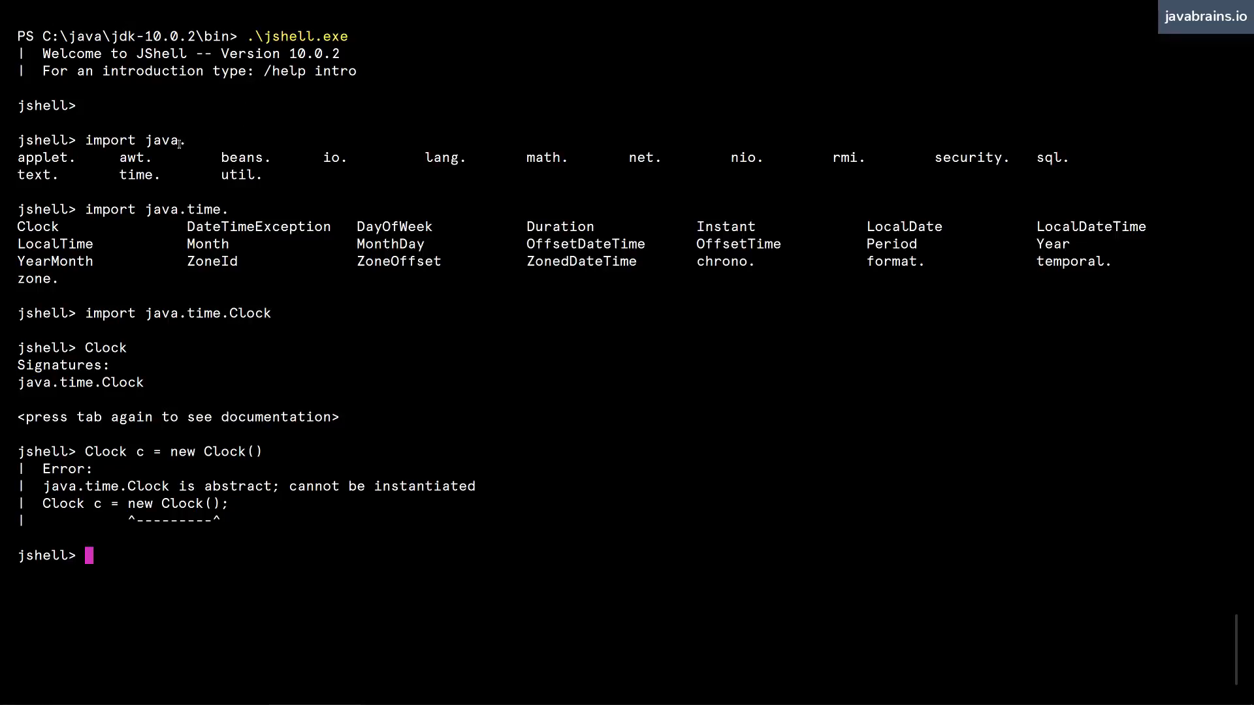
Step: Import java.io.IOException, browsing the java.io class list along the way
text(impo)
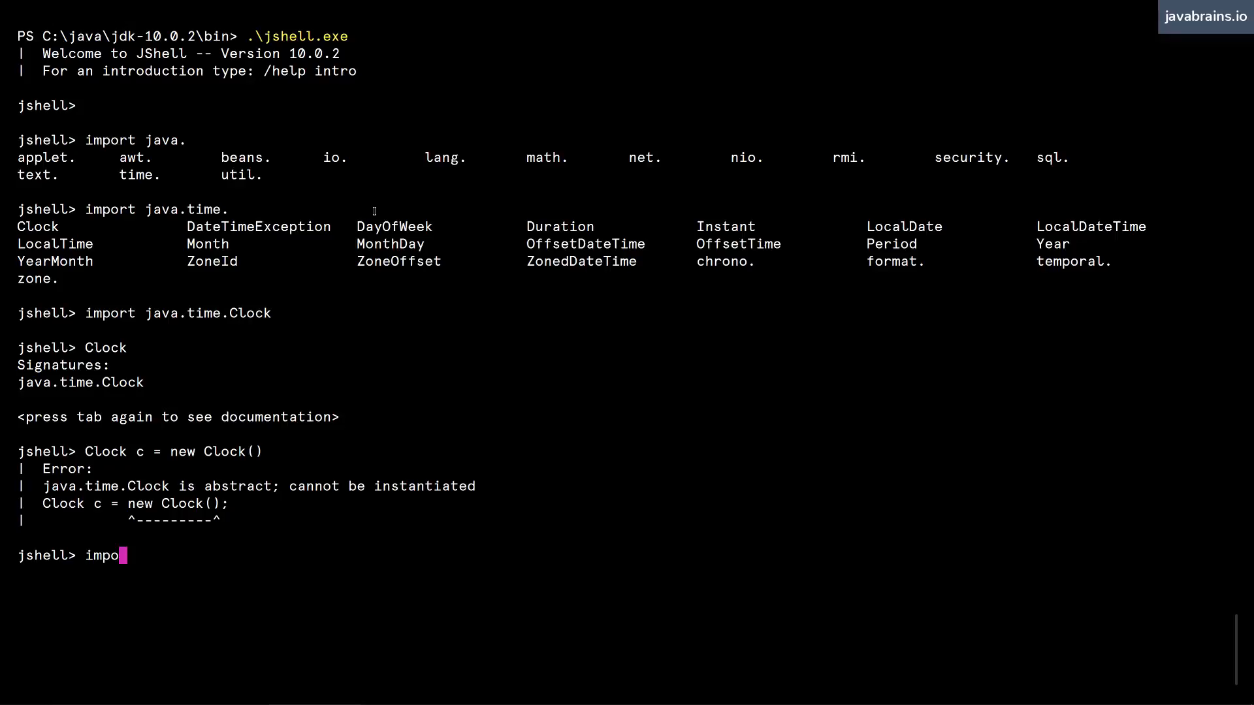
text(rt java.io.)
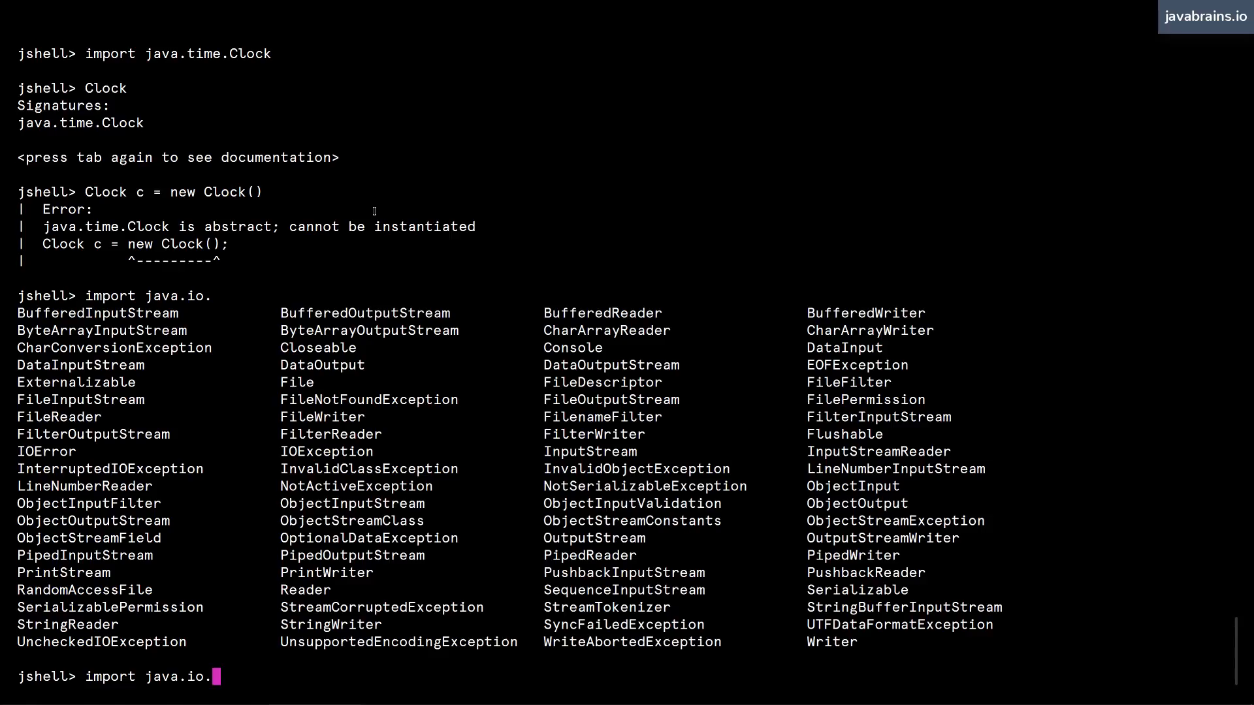
mouse_move(435, 362)
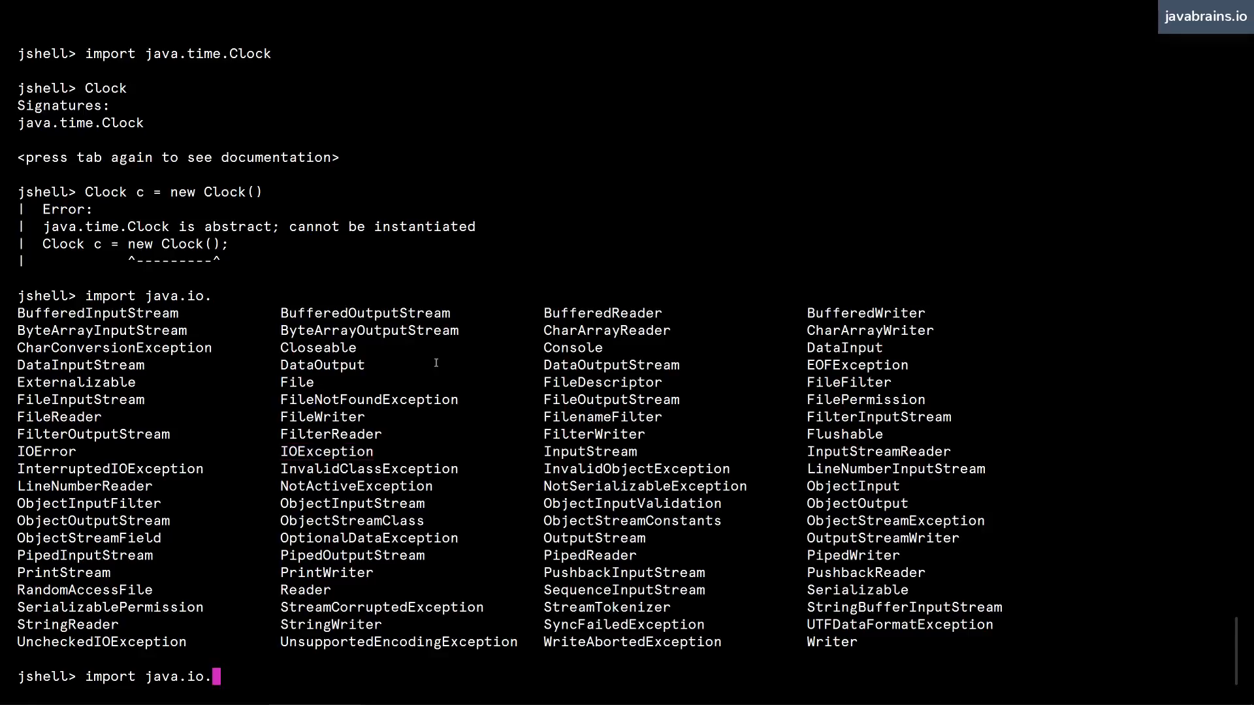
text(IOEc)
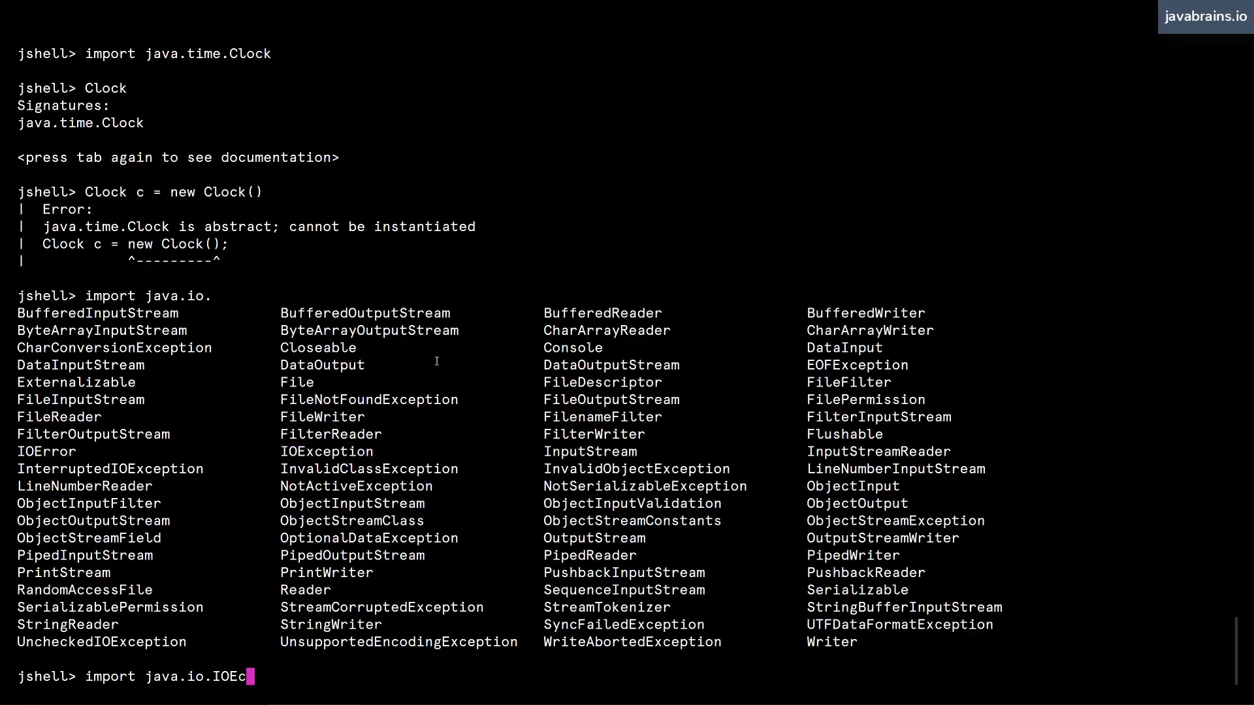
text(xce)
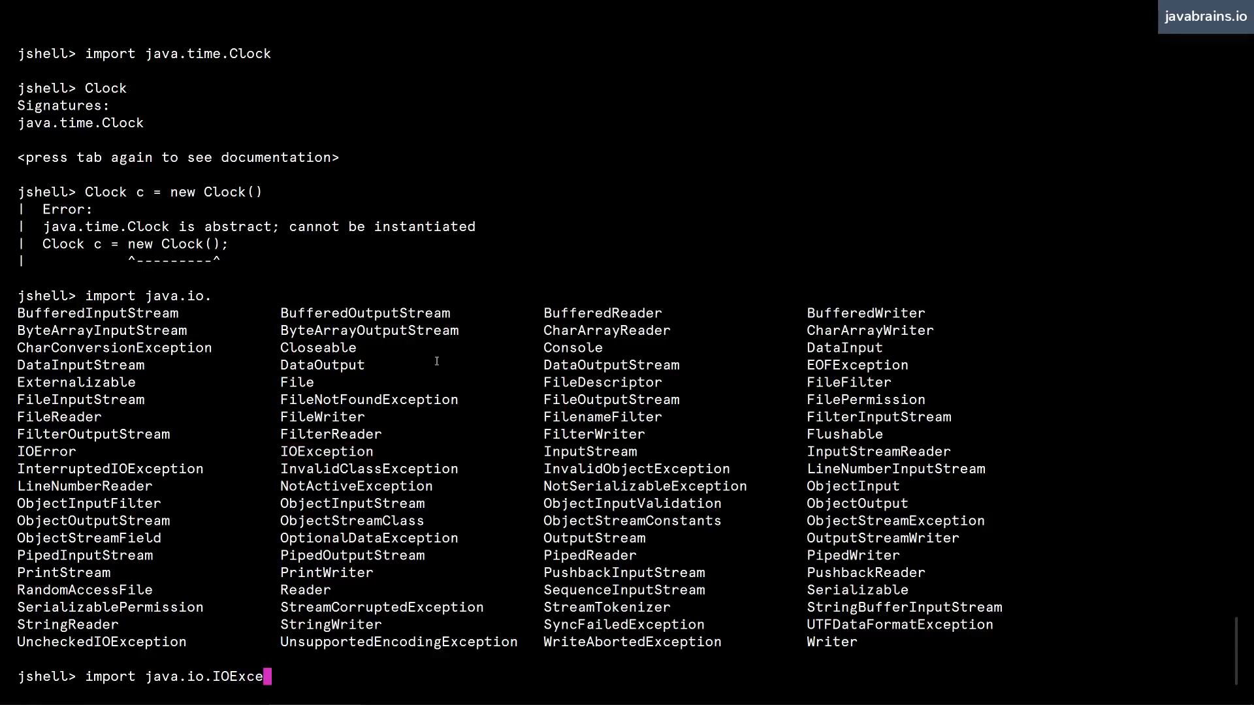
key(Backspace)
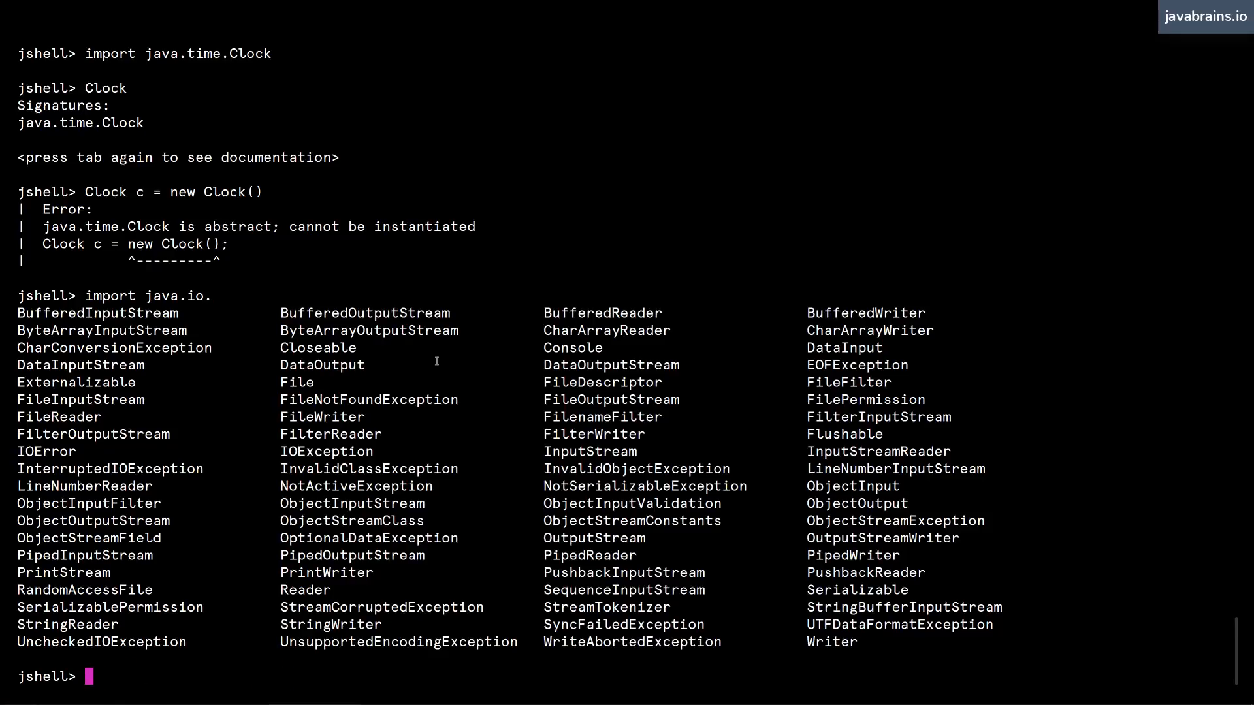
Step: Evaluate new IOException(), producing $2 ==> java.io.IOException
text(new IOEx)
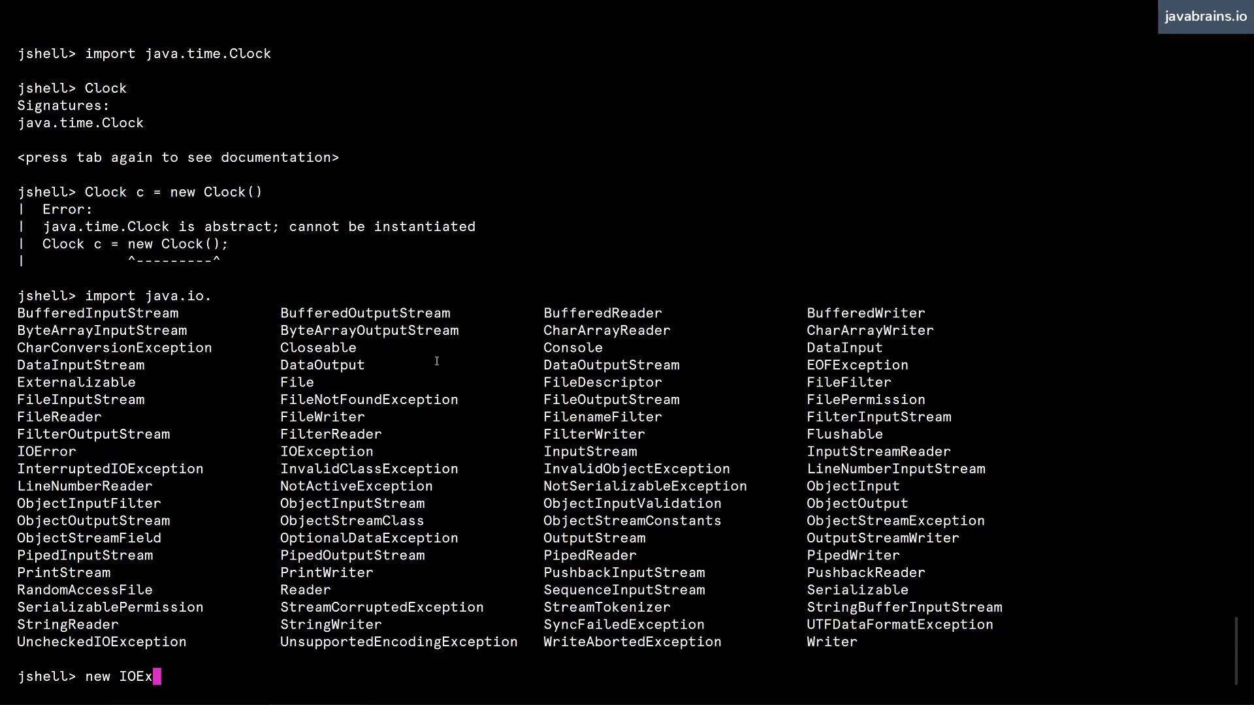
text(ception())
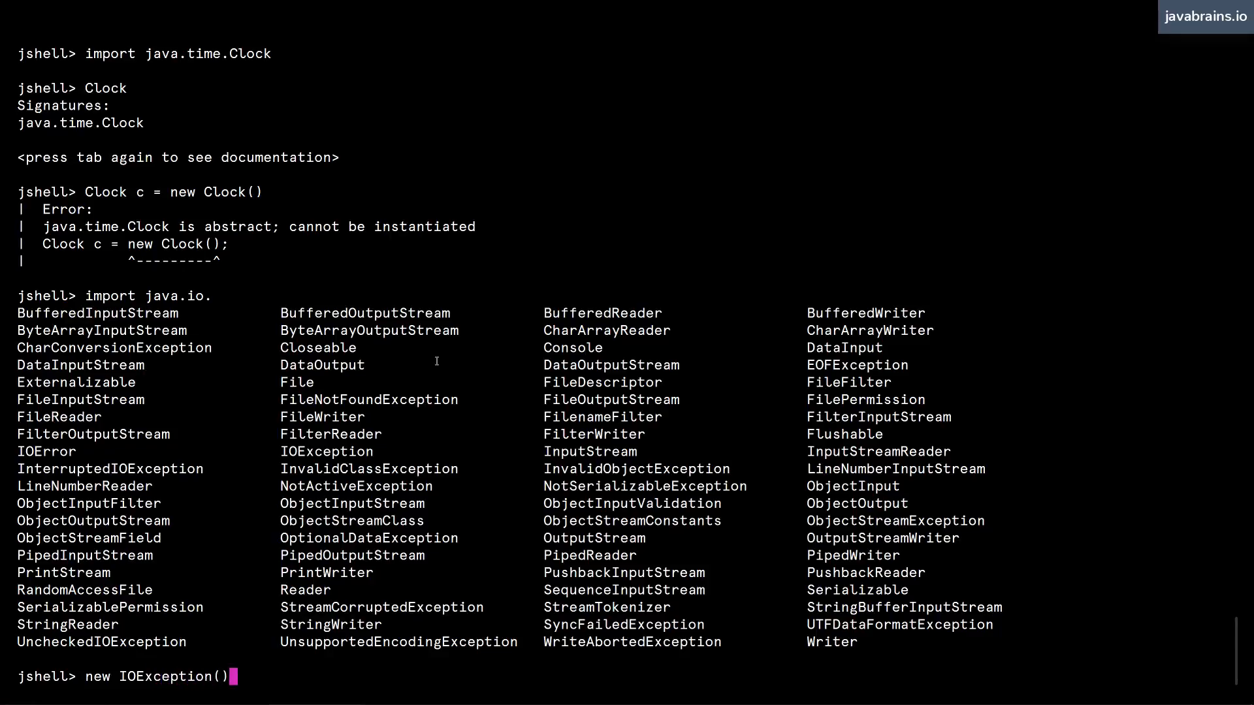
key(Return)
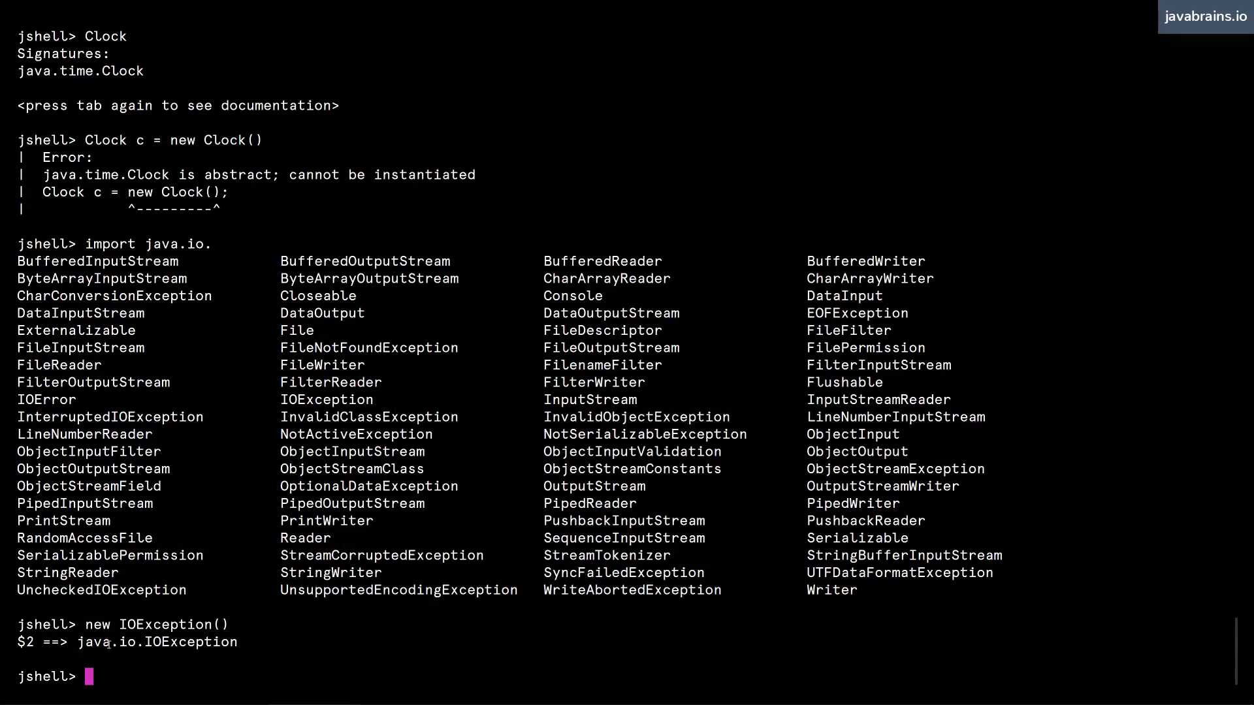
mouse_move(207, 497)
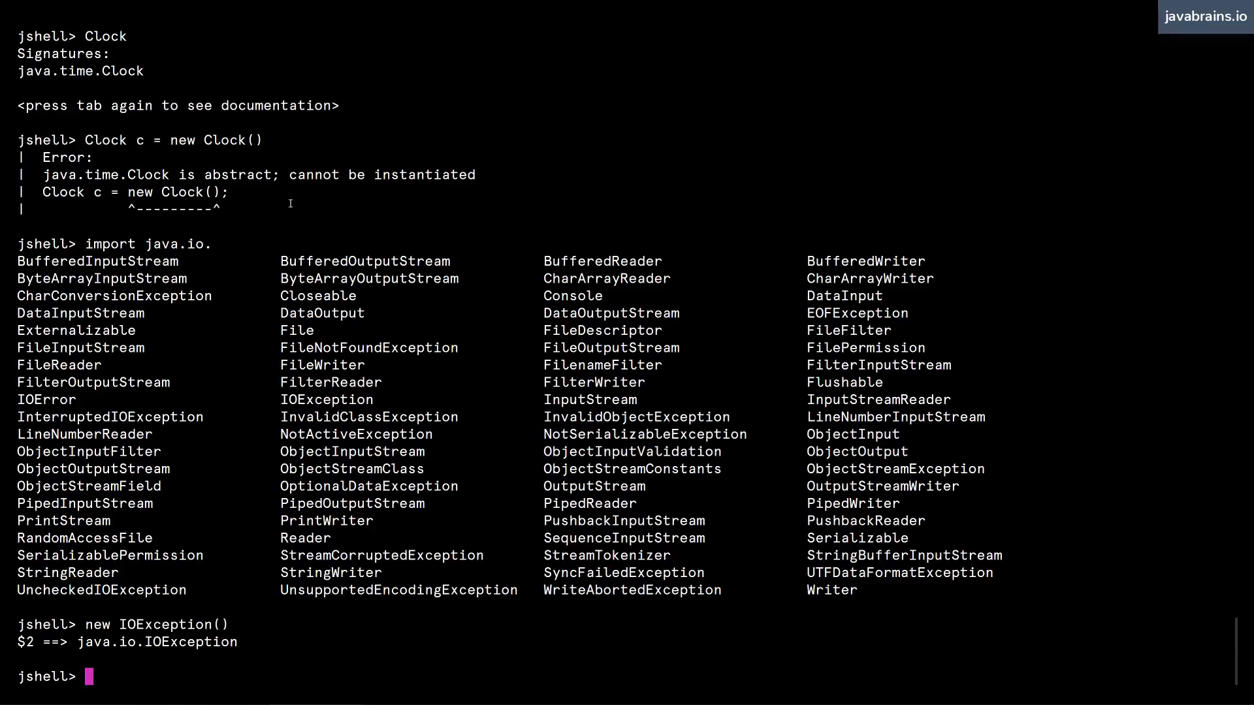
Step: Run /imports to list the default imports plus java.time.Clock
text(/imports)
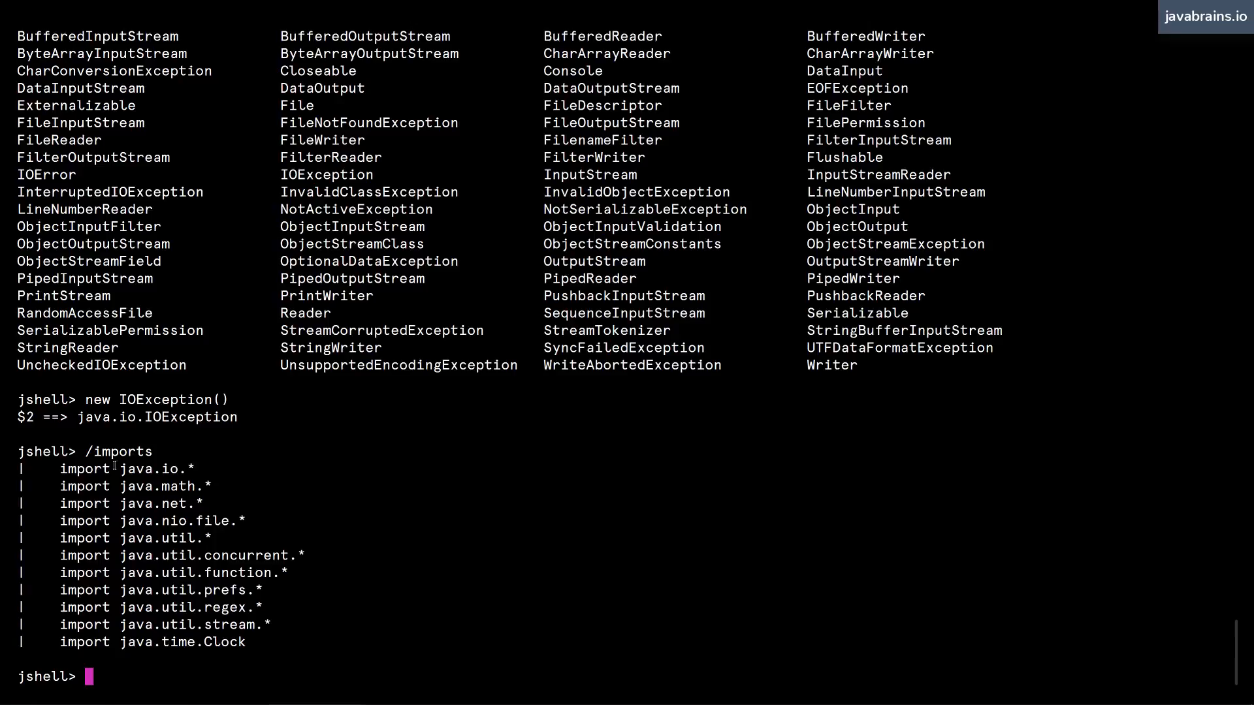
mouse_move(228, 462)
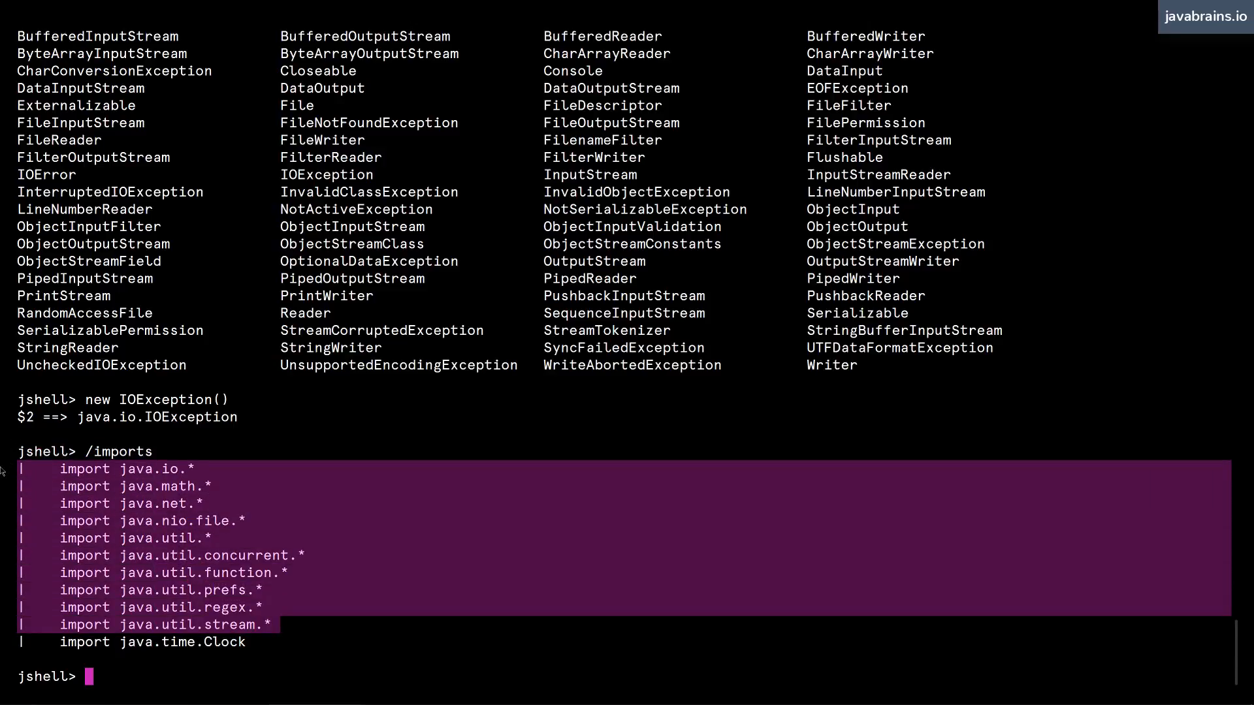
mouse_move(279, 492)
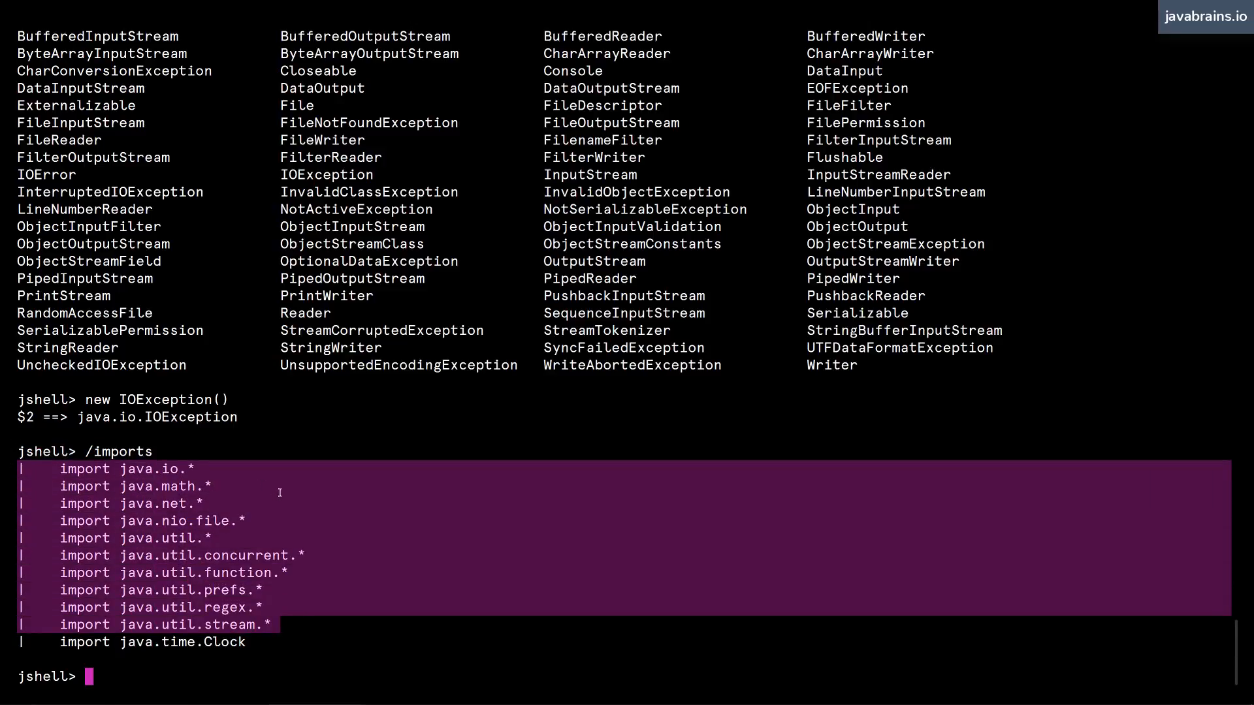
mouse_move(273, 453)
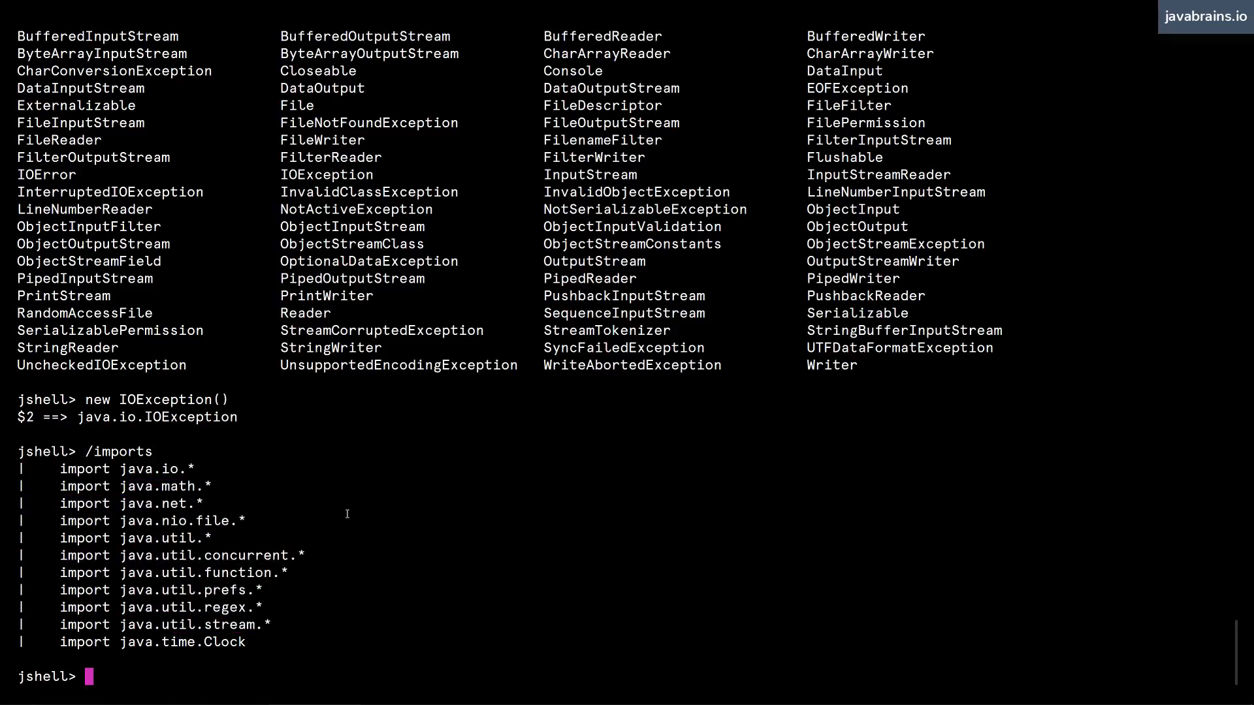
mouse_move(356, 496)
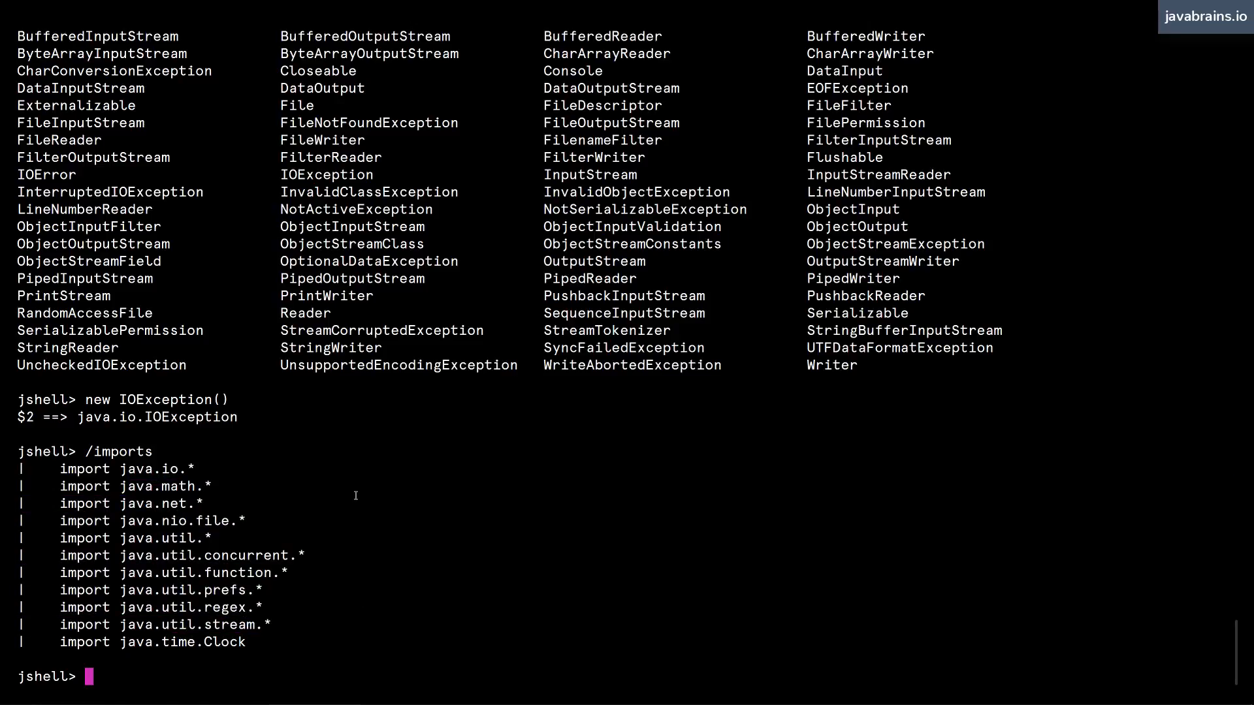